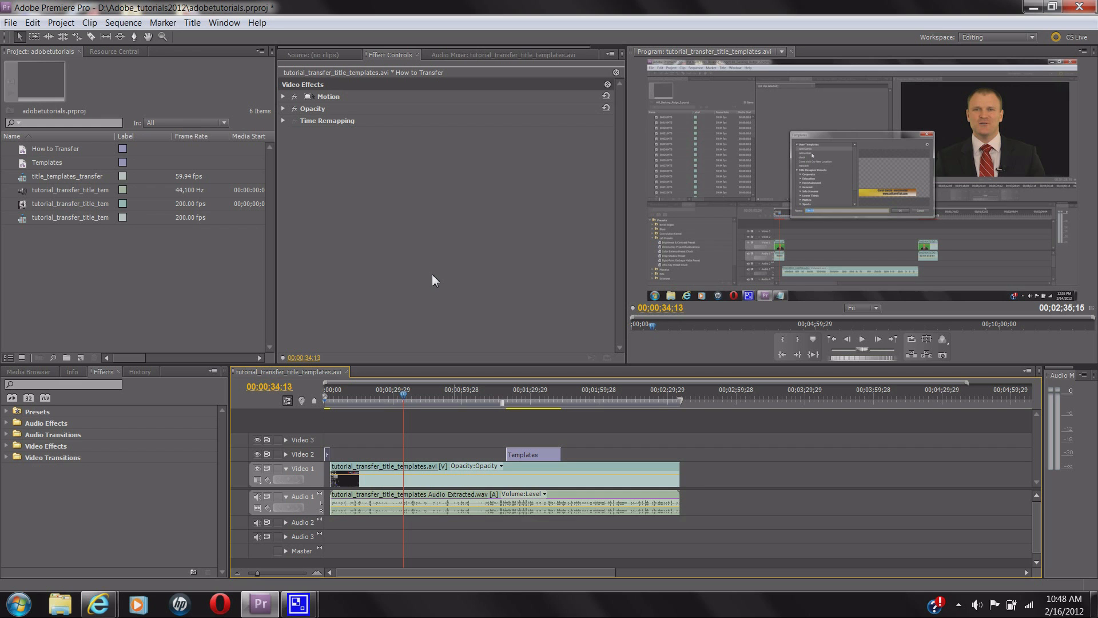
mouse_move(186, 552)
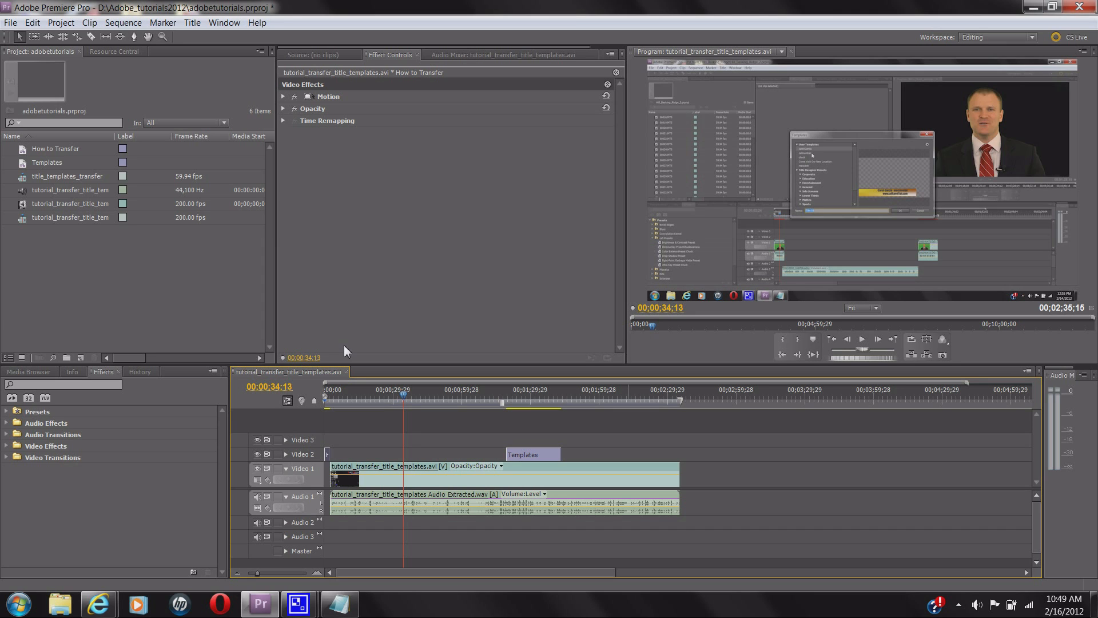
mouse_move(180, 262)
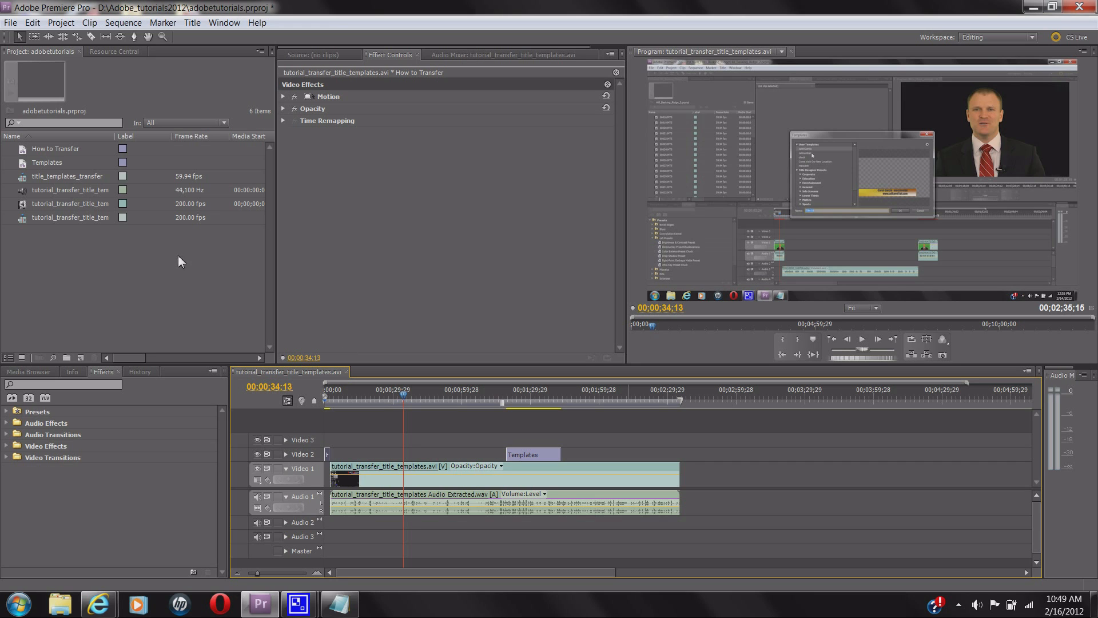
mouse_move(22, 425)
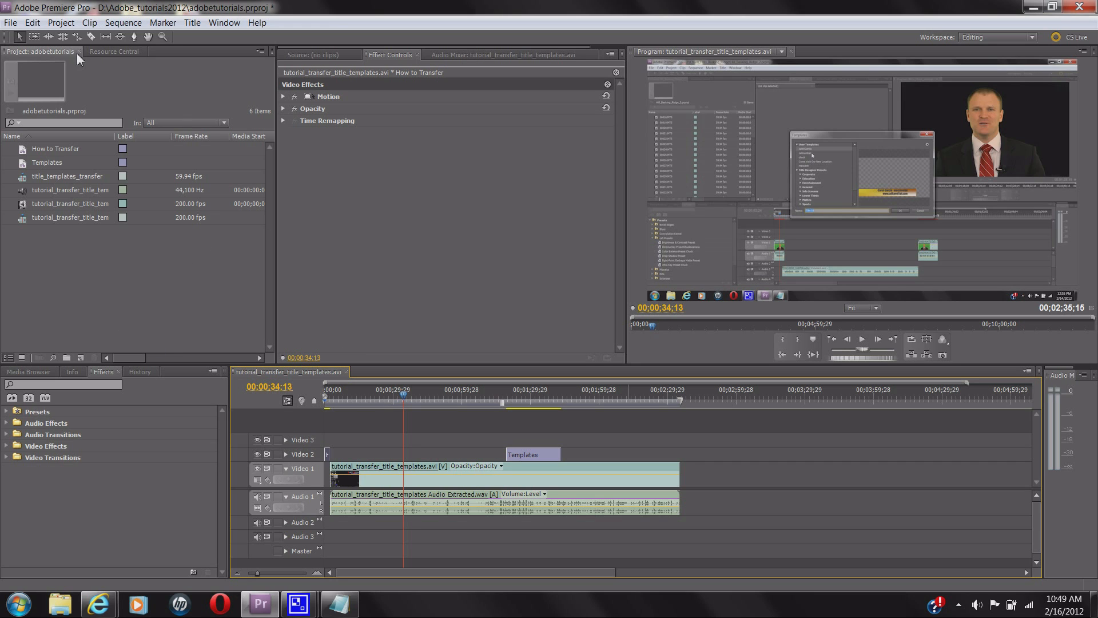
Show the Title menu's New Title options, including Based on Template
left_click(10, 23)
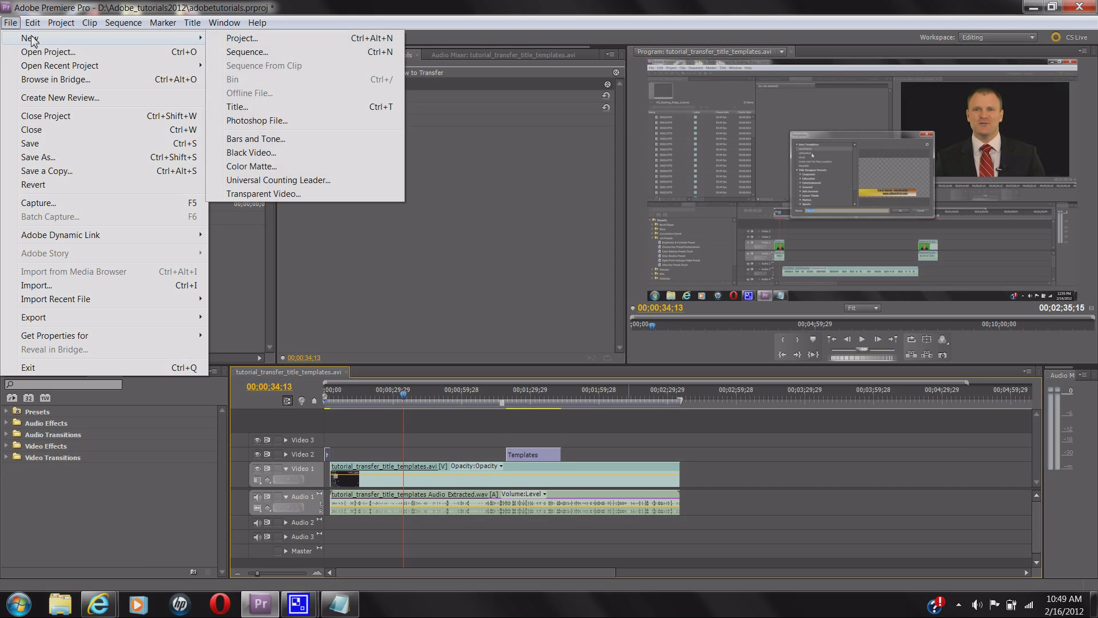
mouse_move(242, 107)
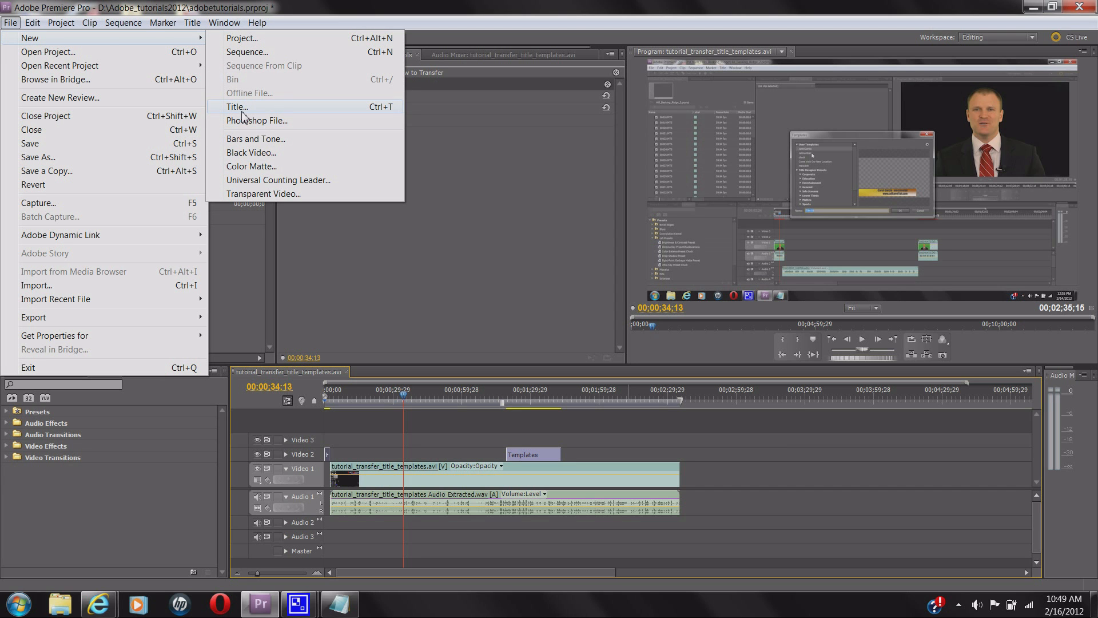
left_click(191, 22)
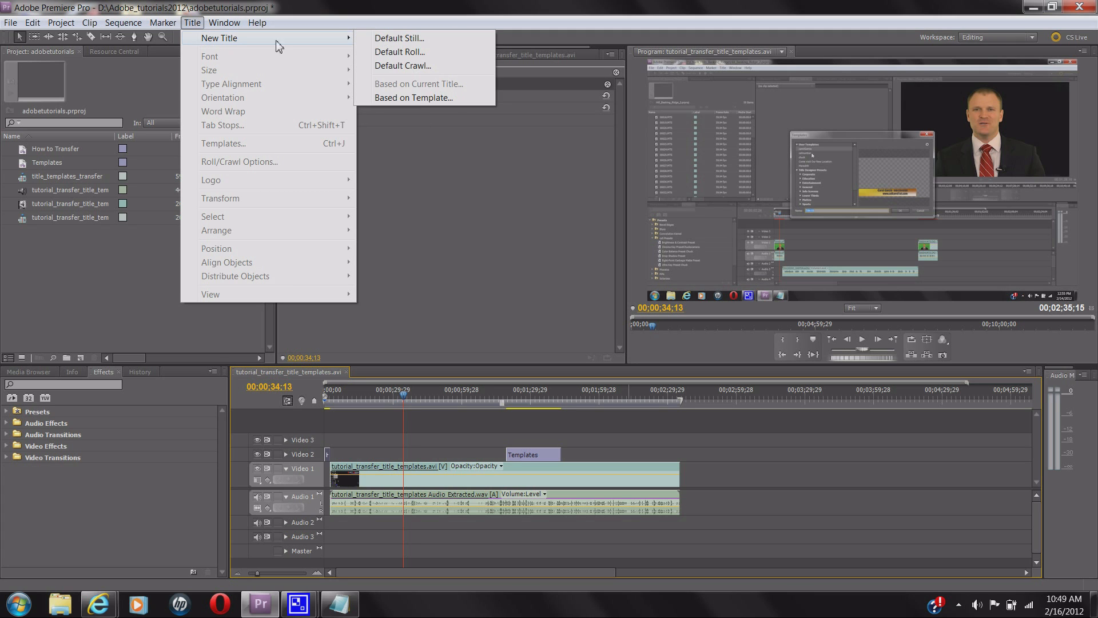
mouse_move(413, 98)
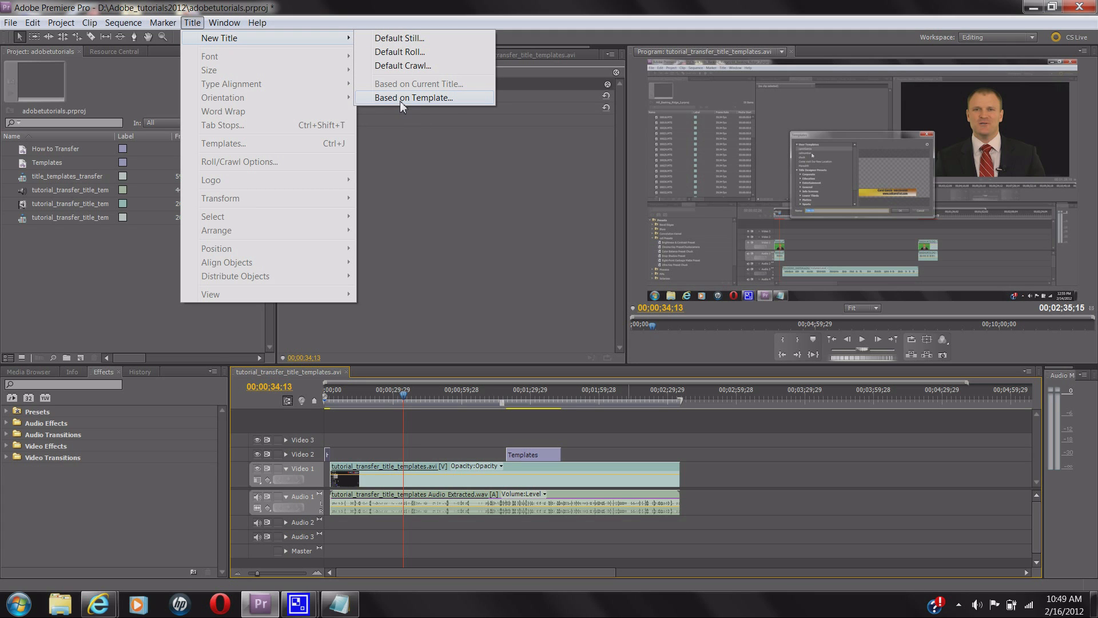
Start a new title based on a template to open the Templates dialog
left_click(415, 97)
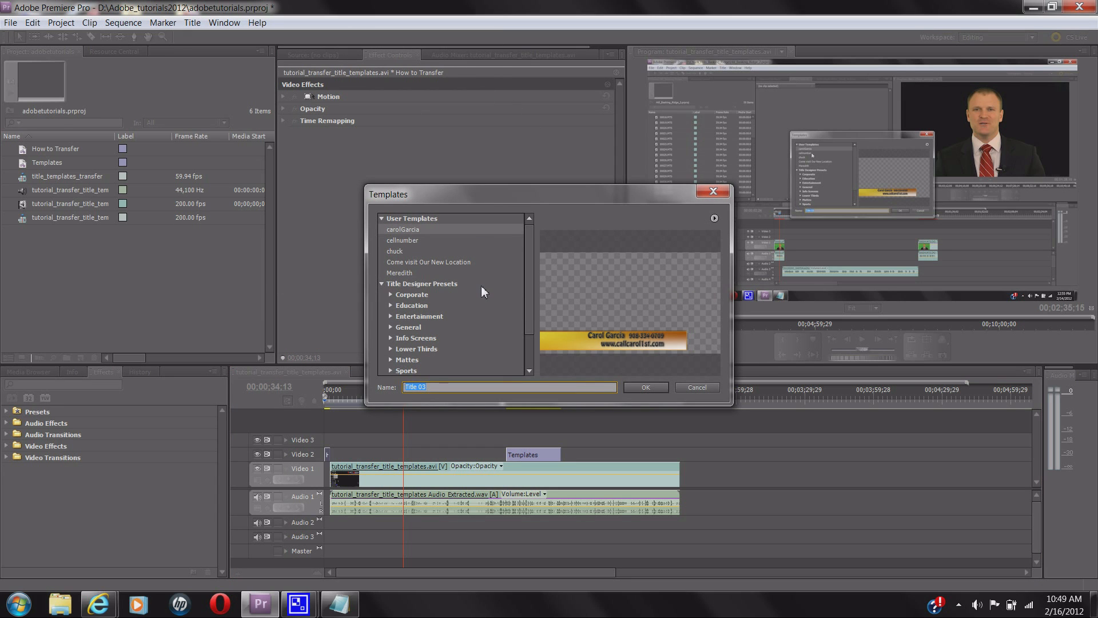
mouse_move(469, 301)
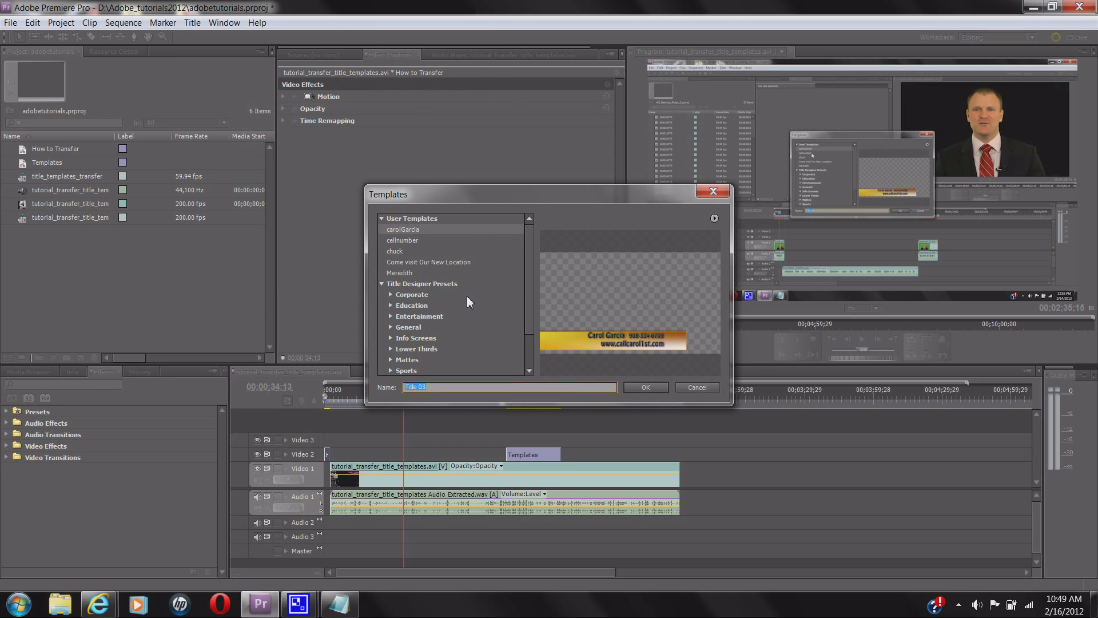
mouse_move(455, 268)
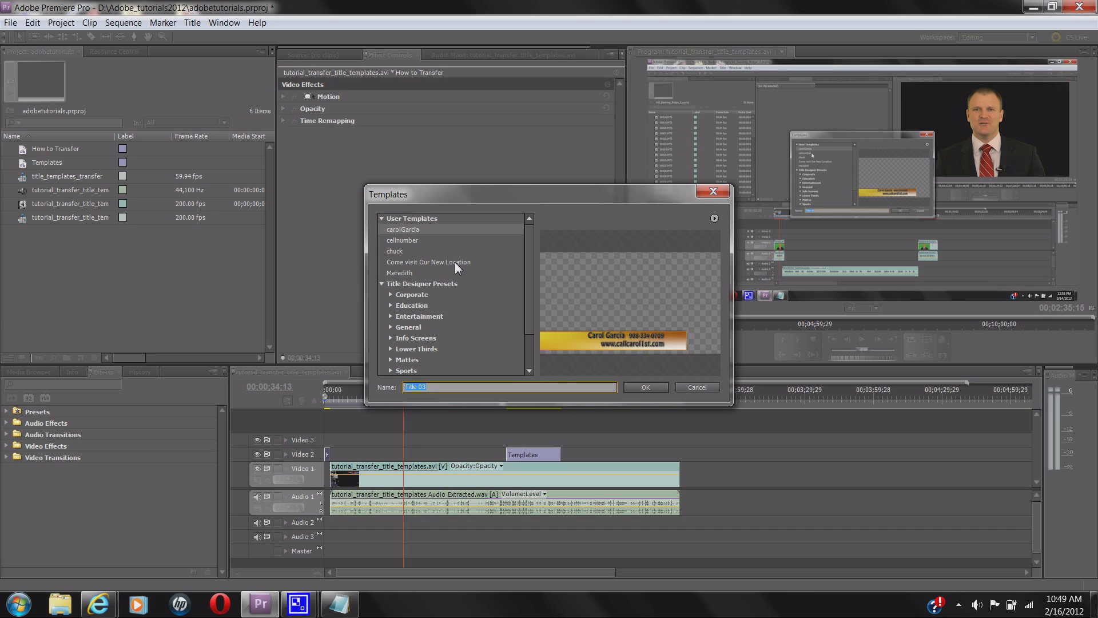
mouse_move(592, 275)
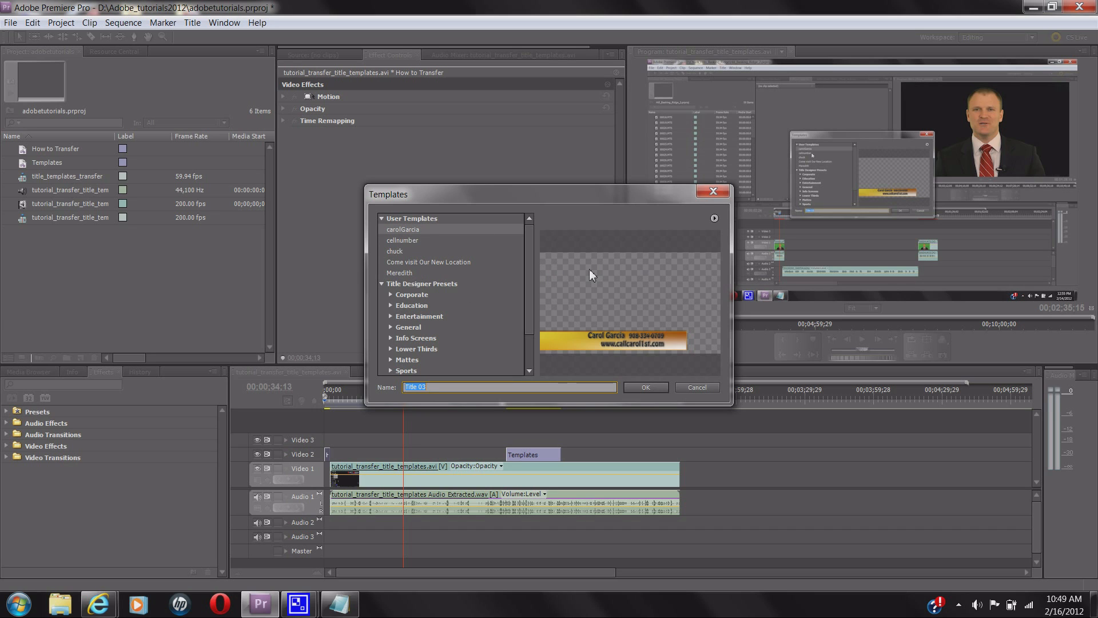
mouse_move(443, 294)
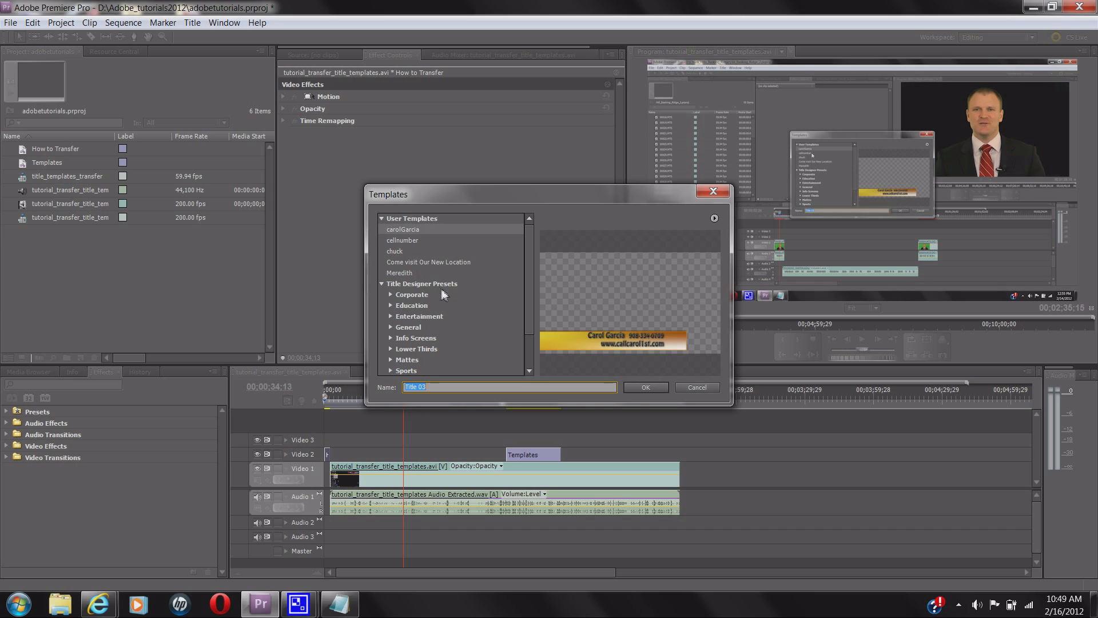
mouse_move(443, 287)
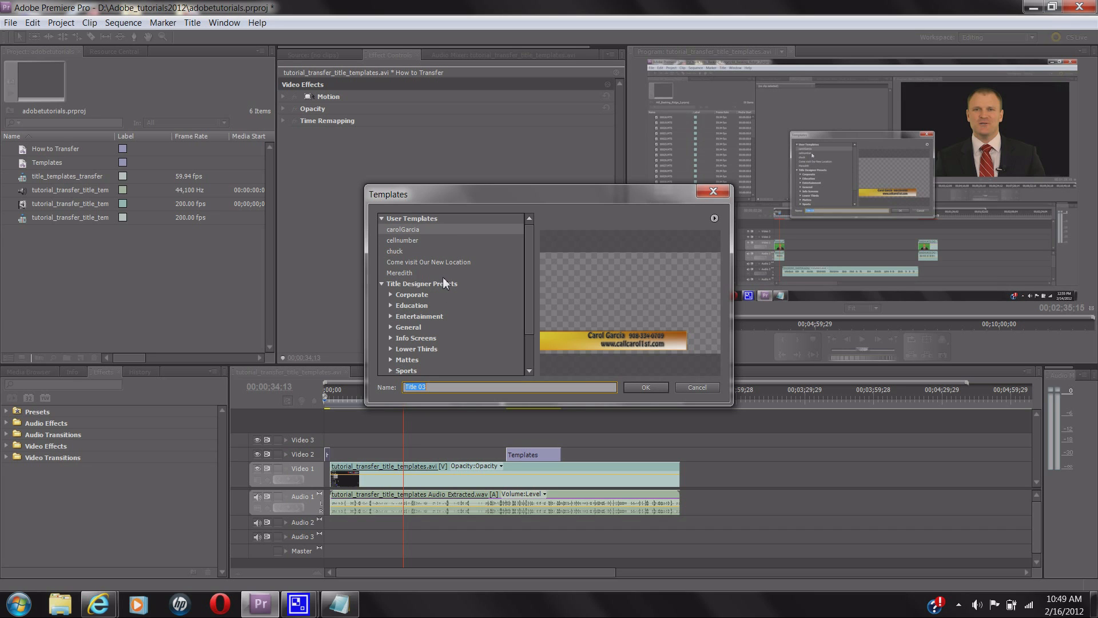
mouse_move(714, 222)
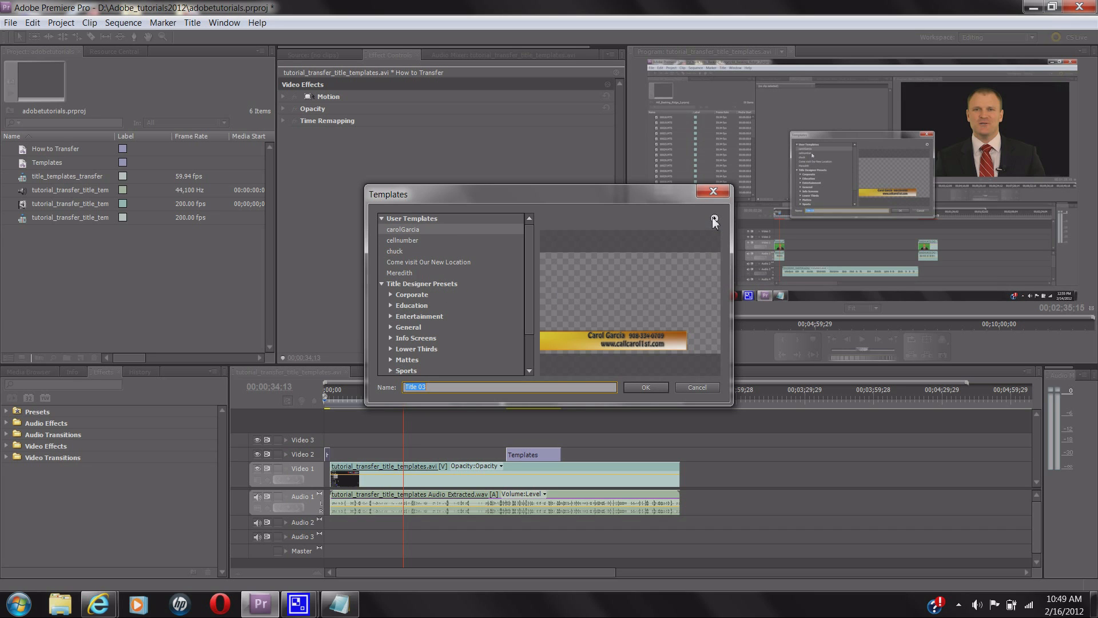
mouse_move(718, 231)
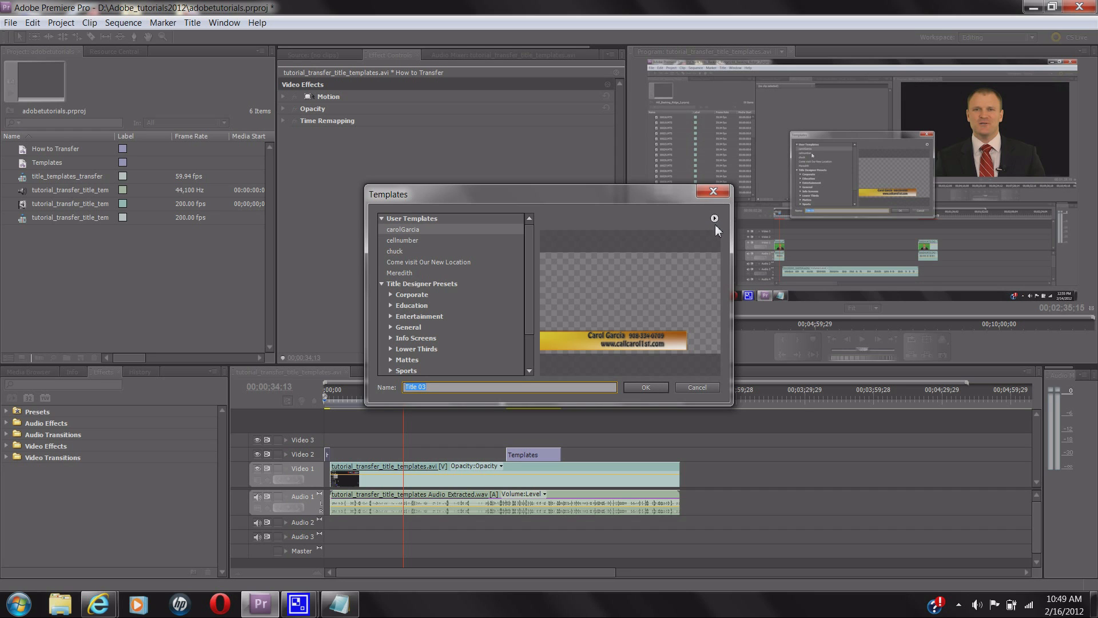
Choose Import File as Template from the Templates dialog flyout menu
left_click(714, 217)
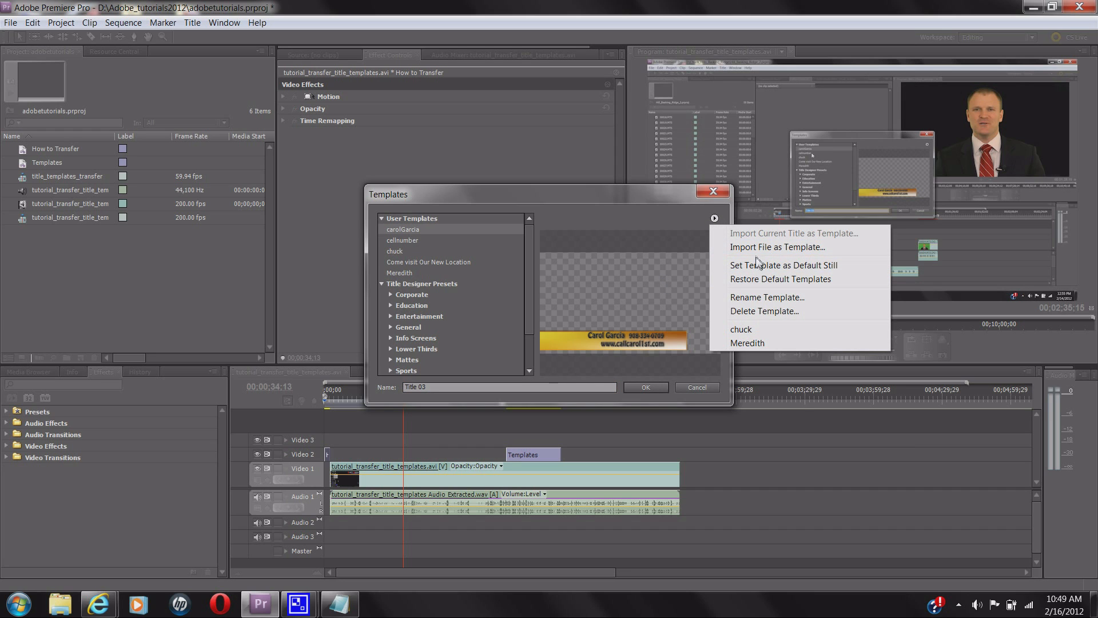
mouse_move(759, 254)
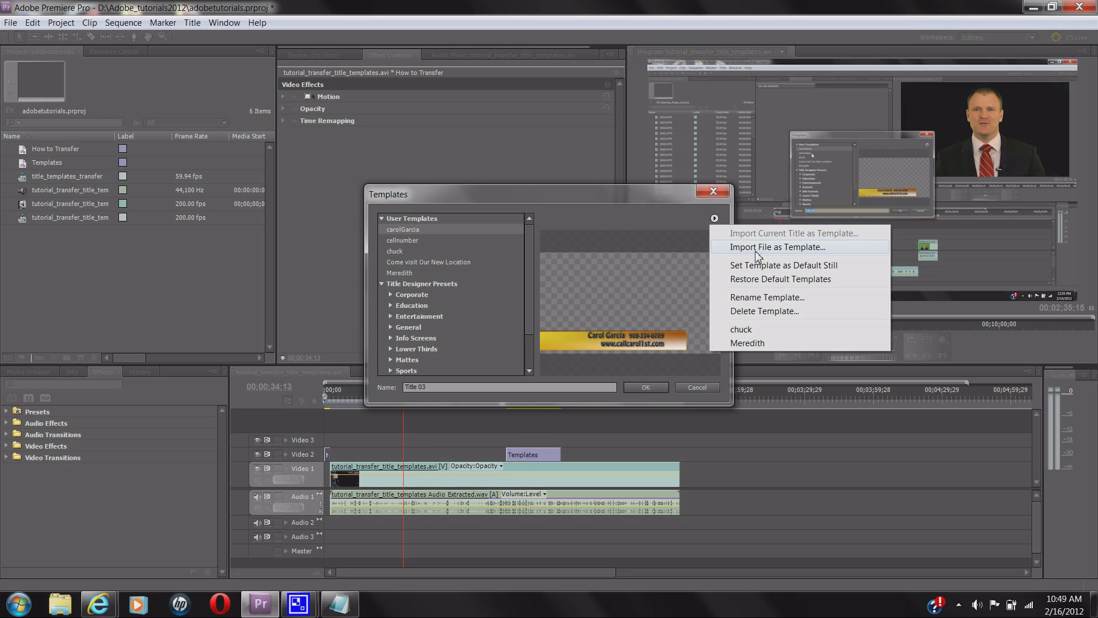
mouse_move(734, 271)
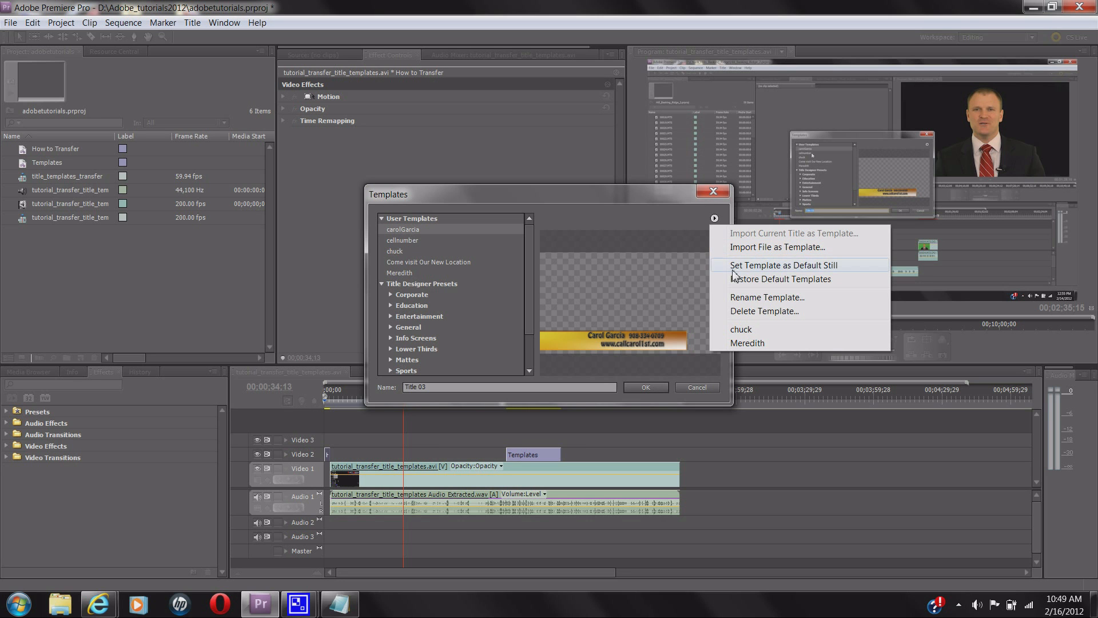
left_click(777, 247)
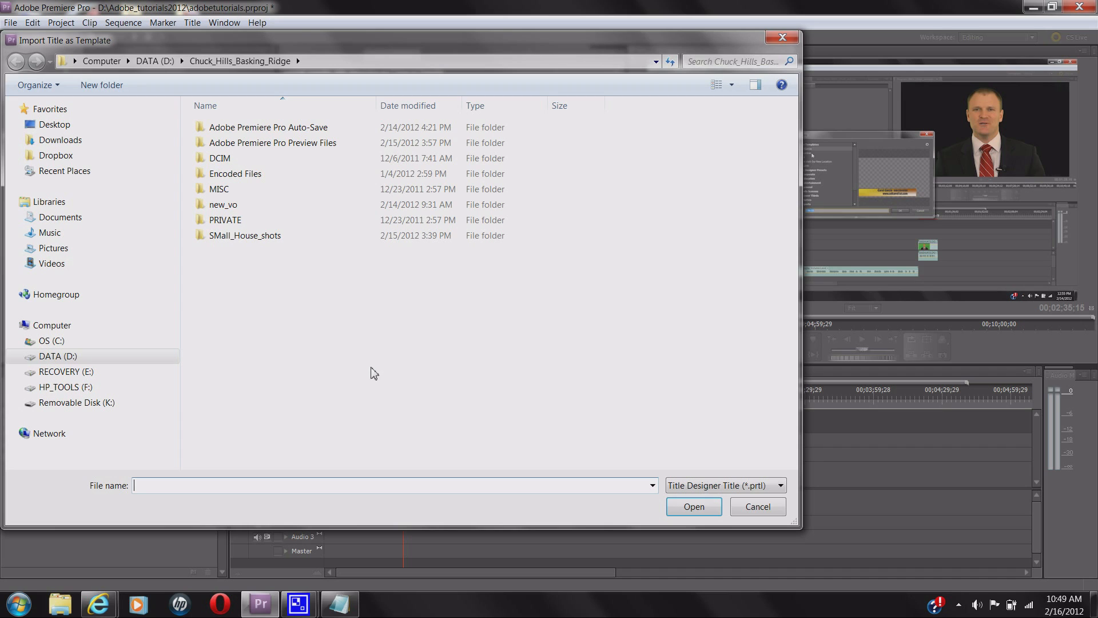